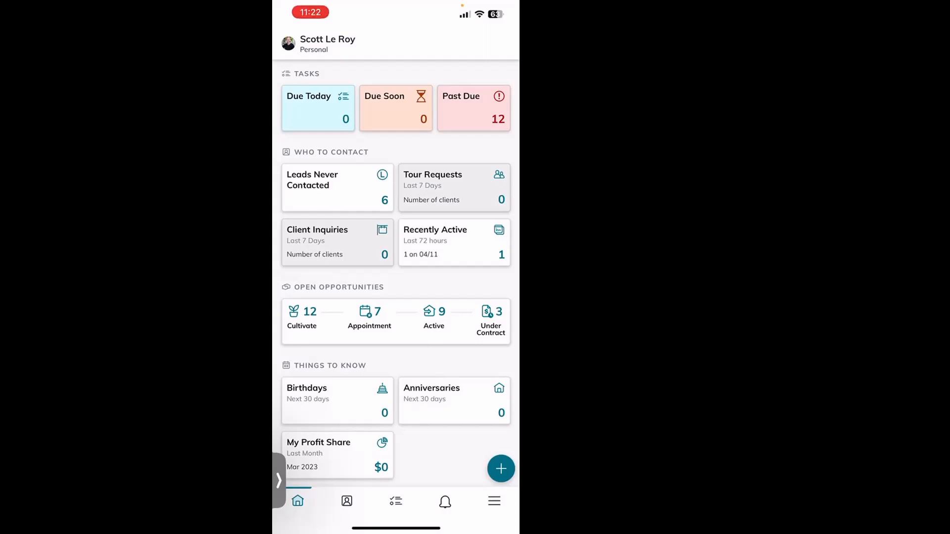
Go from the home-screen name menu to My Business Card to show the QR card.
left_click(327, 43)
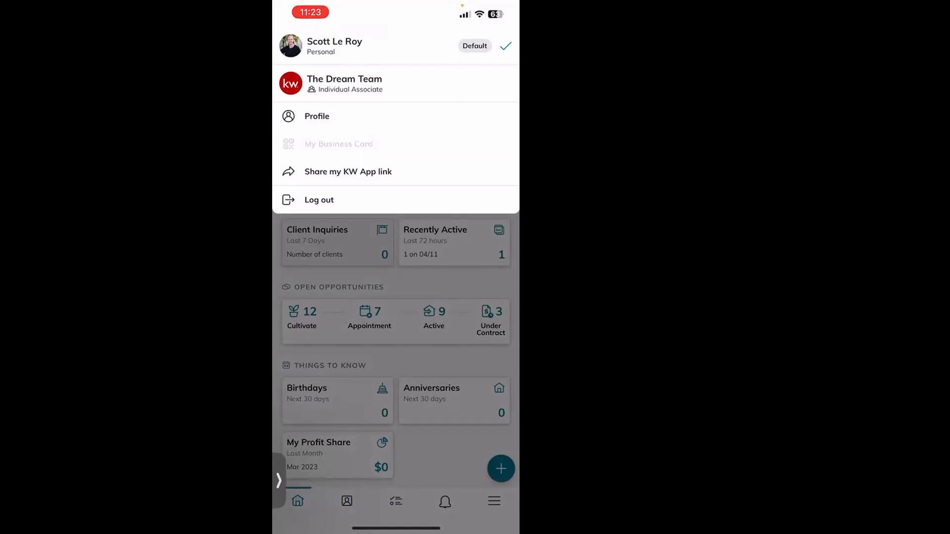
left_click(339, 144)
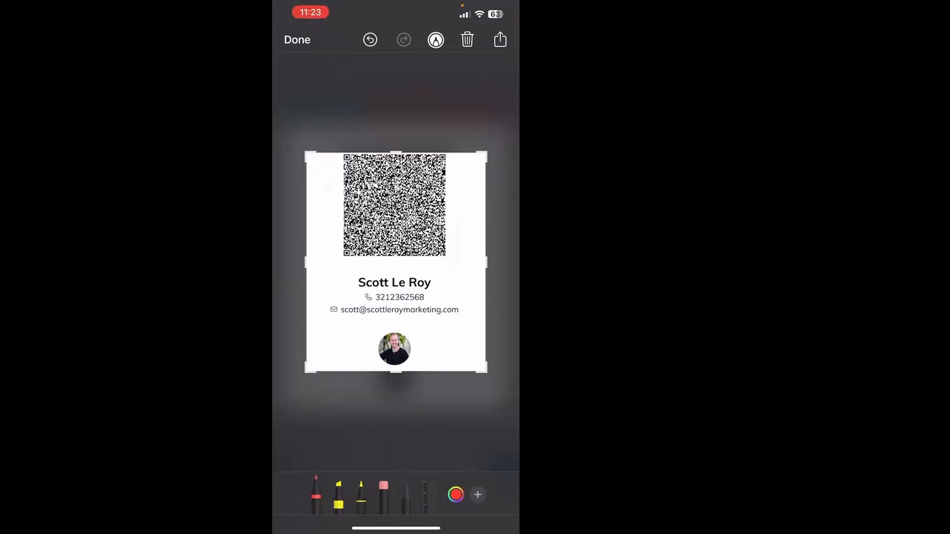
Confirm the crop with Done and save the card image to Photos.
left_click(500, 40)
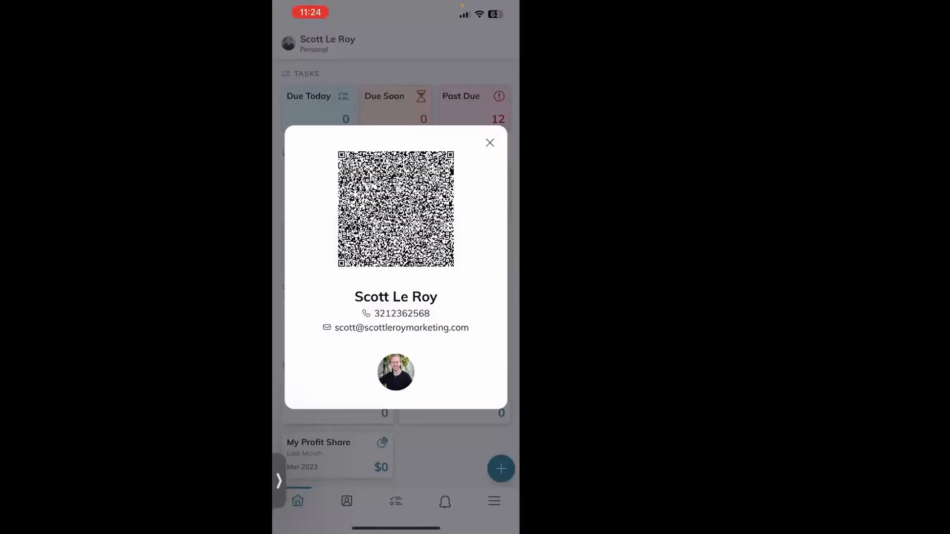
Dismiss the business card popup with the X, returning to the dashboard.
left_click(490, 143)
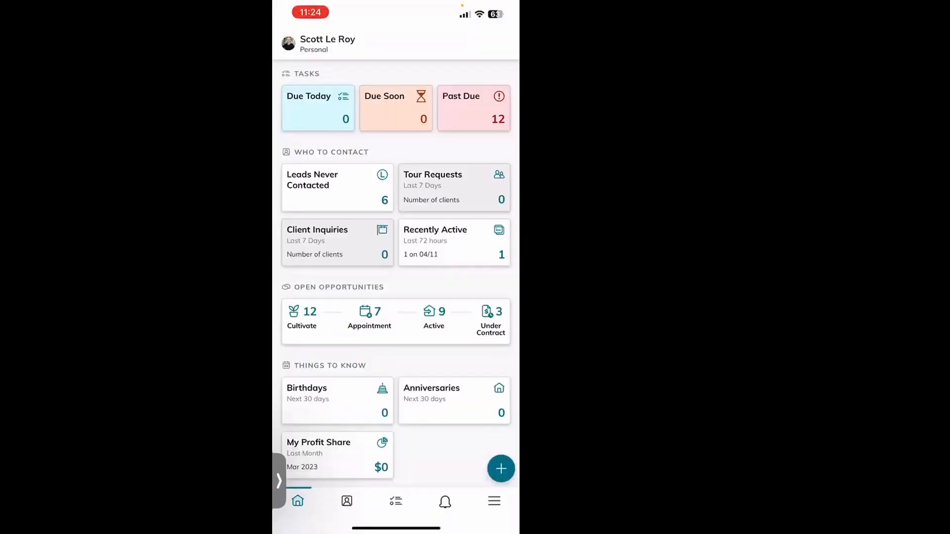